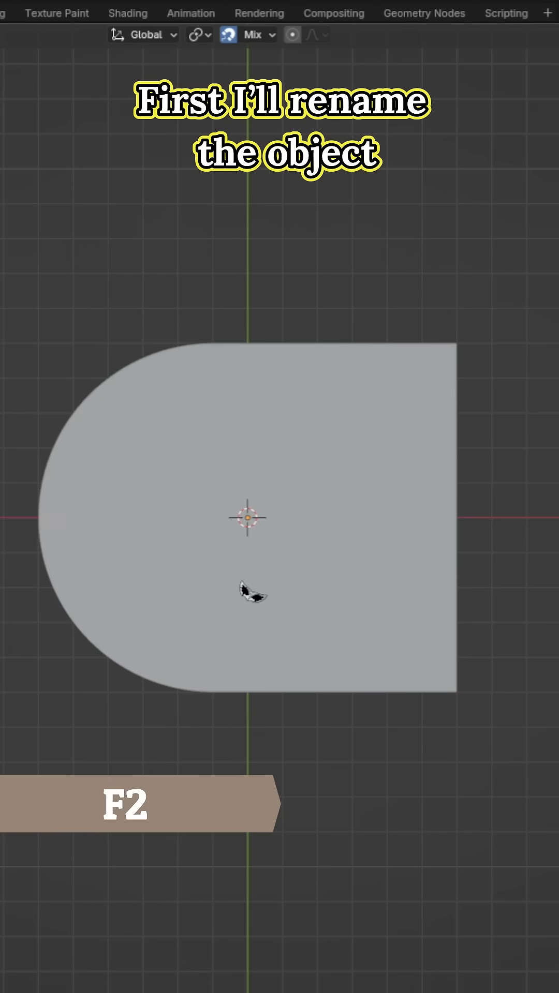
- Rename the D-shaped object from Cube to Base
{"action": "key", "text": "F2"}
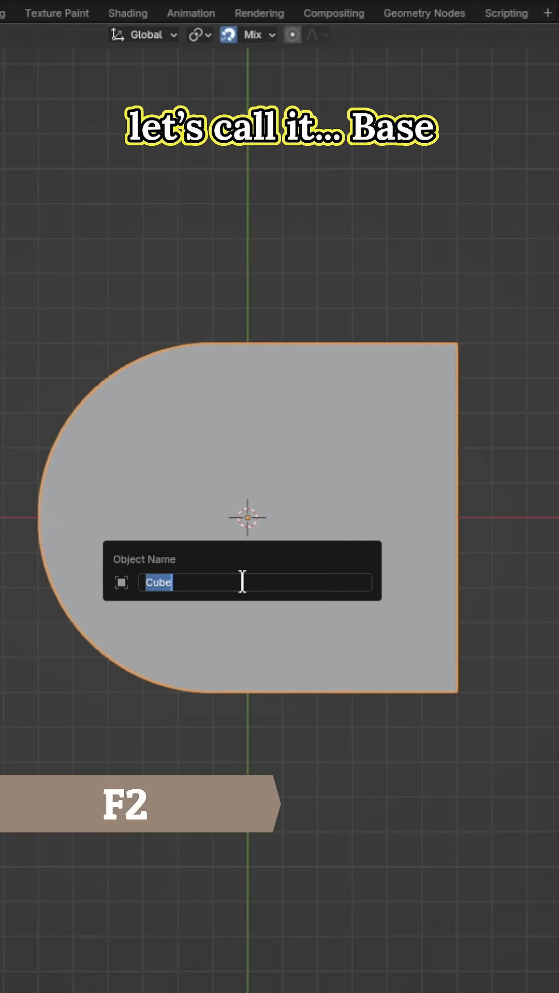
{"action": "type", "text": "Base"}
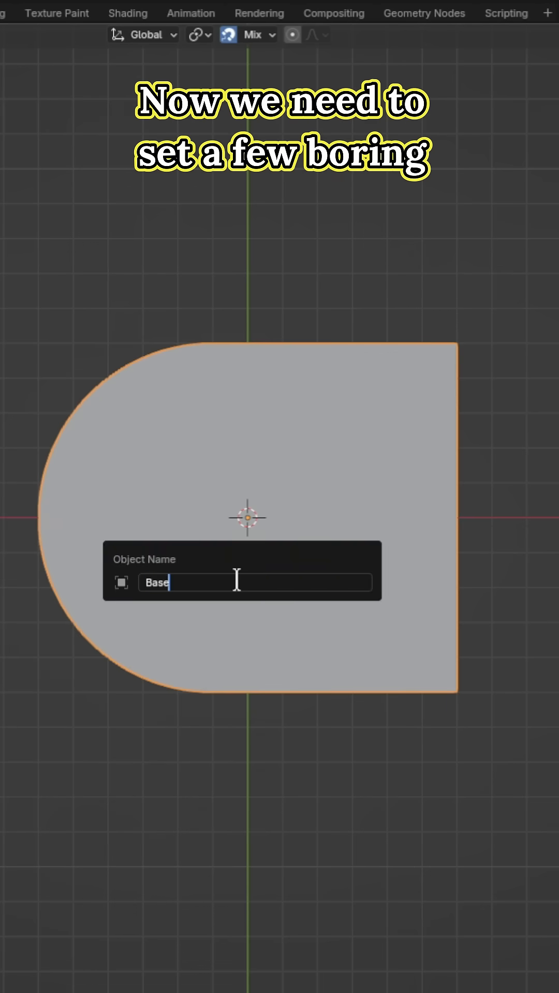
{"action": "key", "text": "Return"}
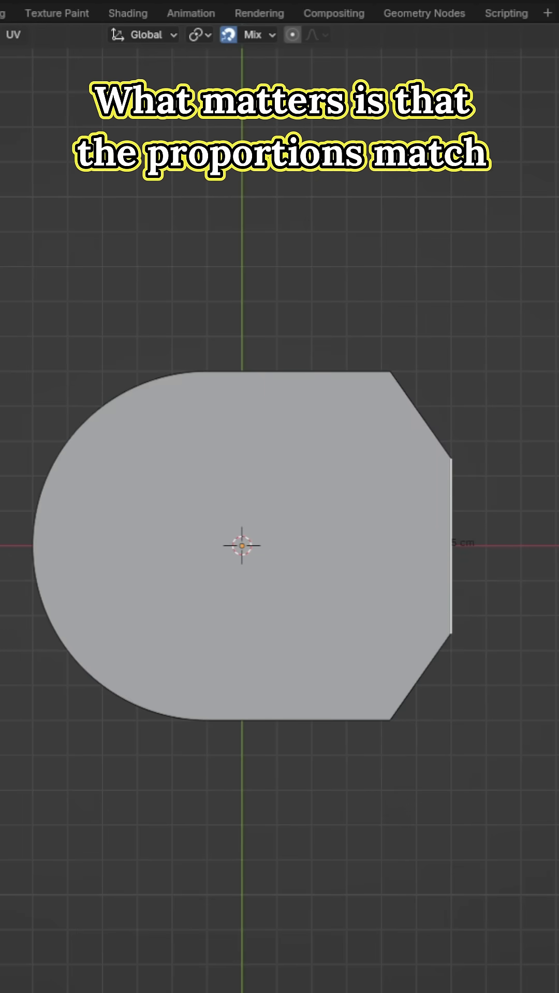
- Save the file with the beveled Base shape
{"action": "key", "text": "ctrl+s"}
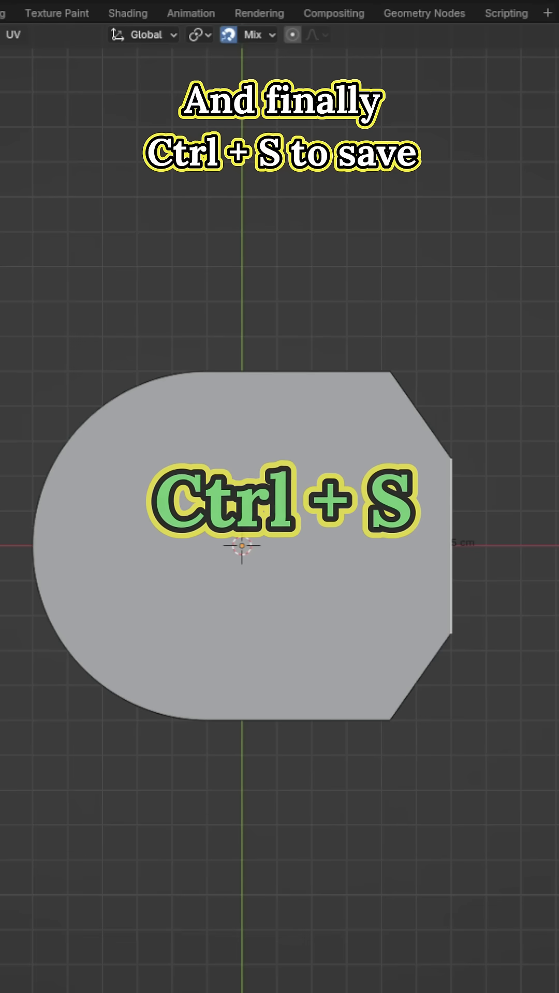